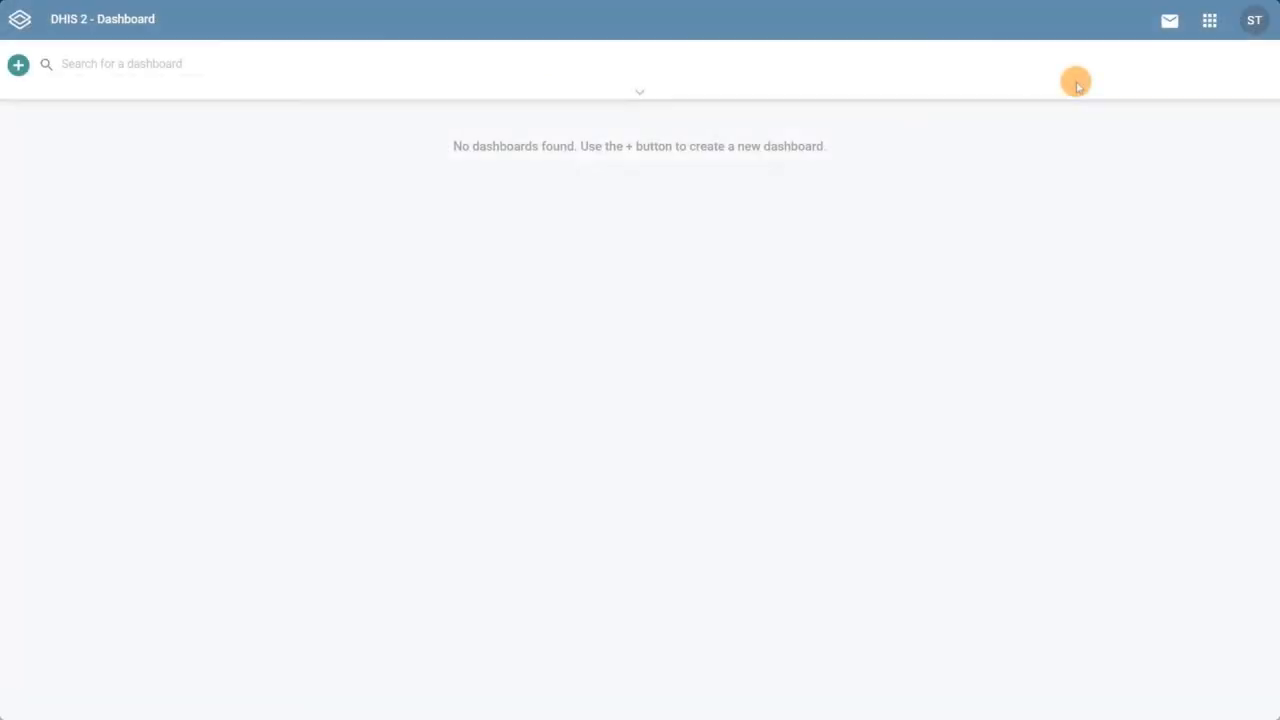
Step: Launch the Maintenance app from the apps grid in the top bar
click(1209, 19)
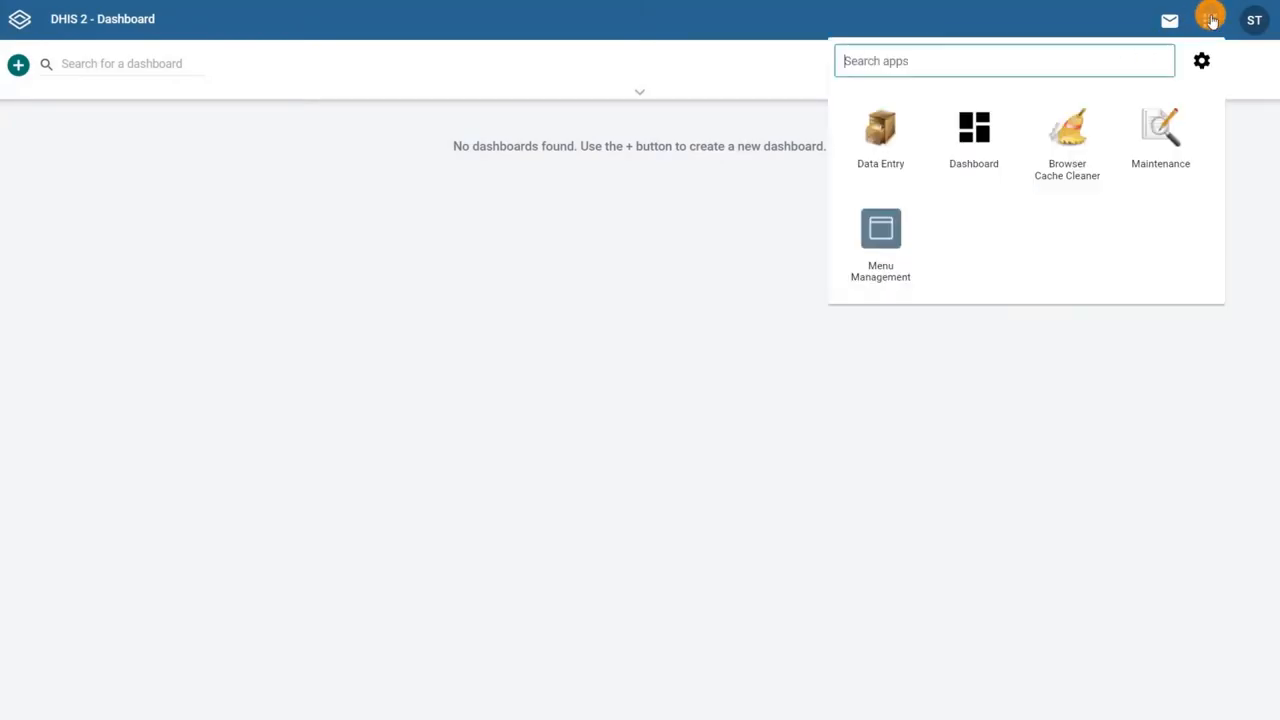
mouse_move(1160, 135)
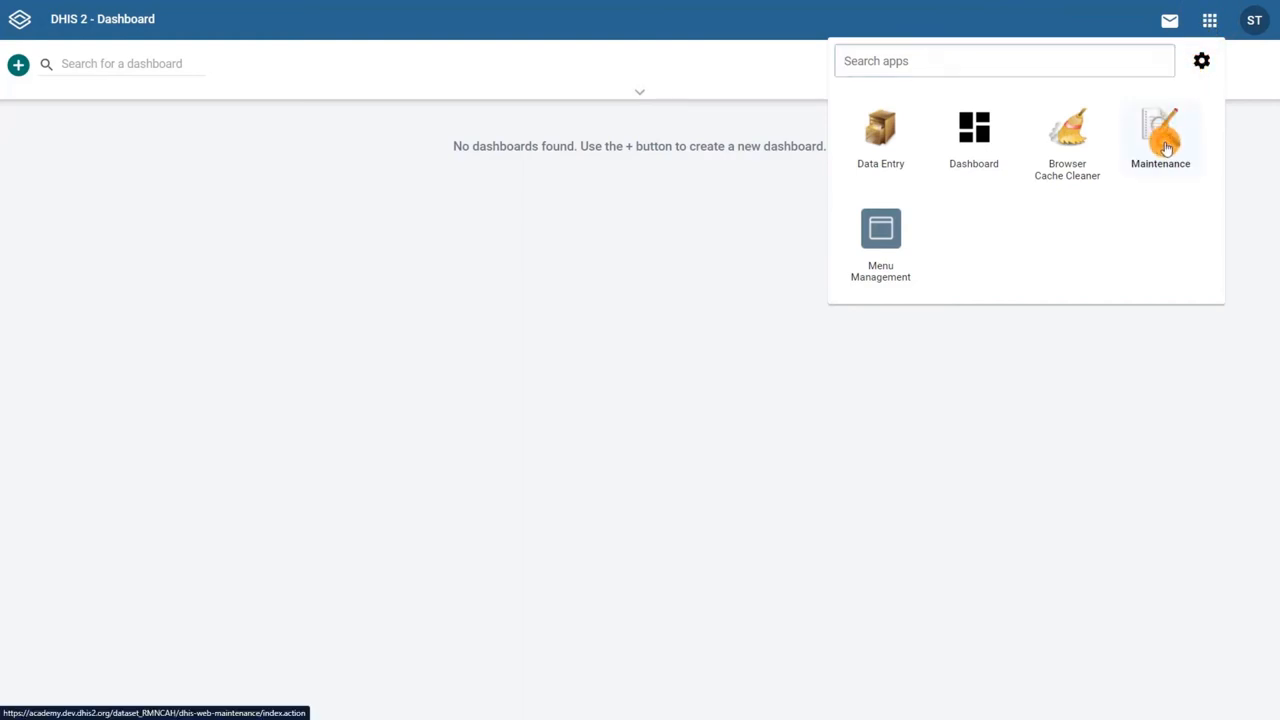
click(1160, 128)
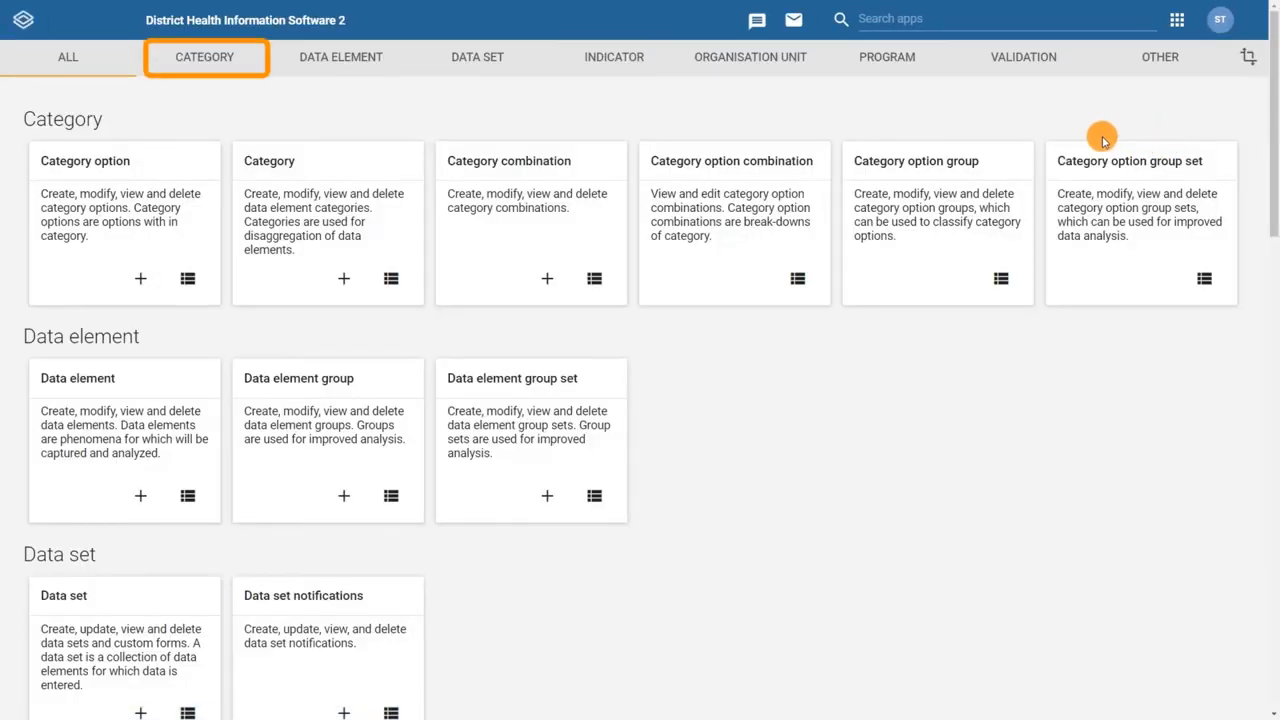
Step: Filter to the CATEGORY section and open the Category option list showing Female and Male
click(205, 57)
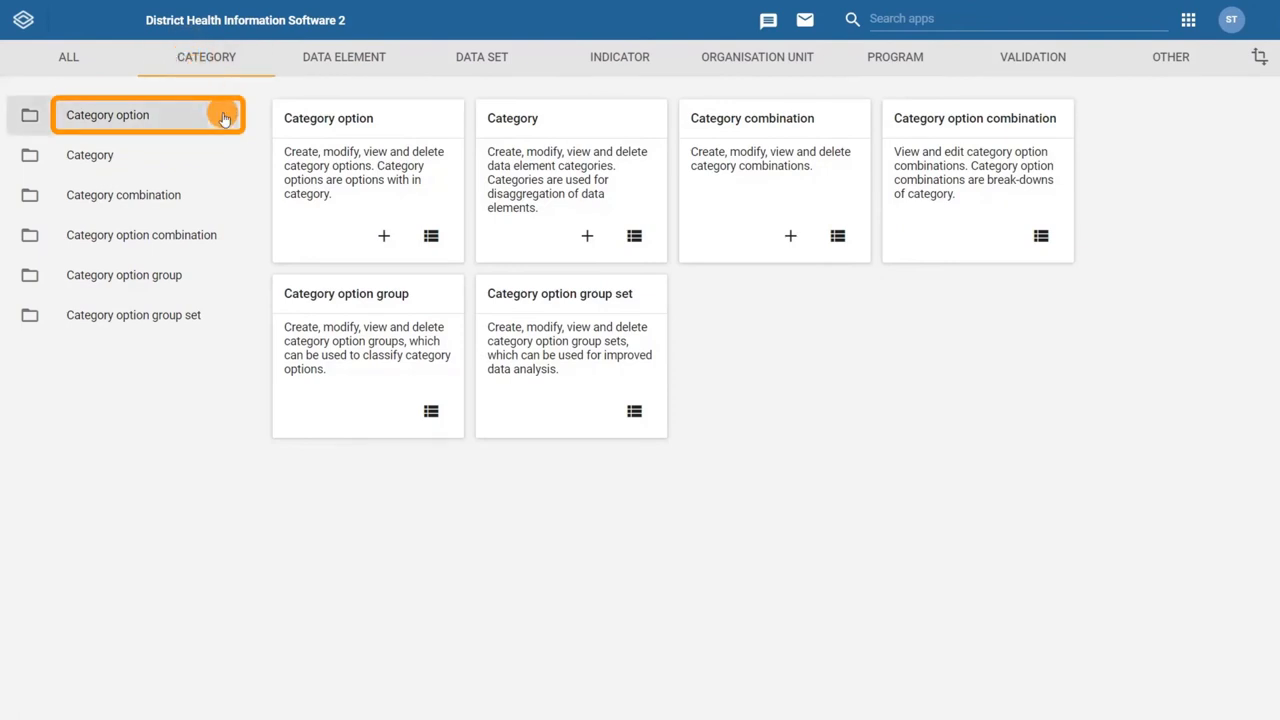
click(108, 114)
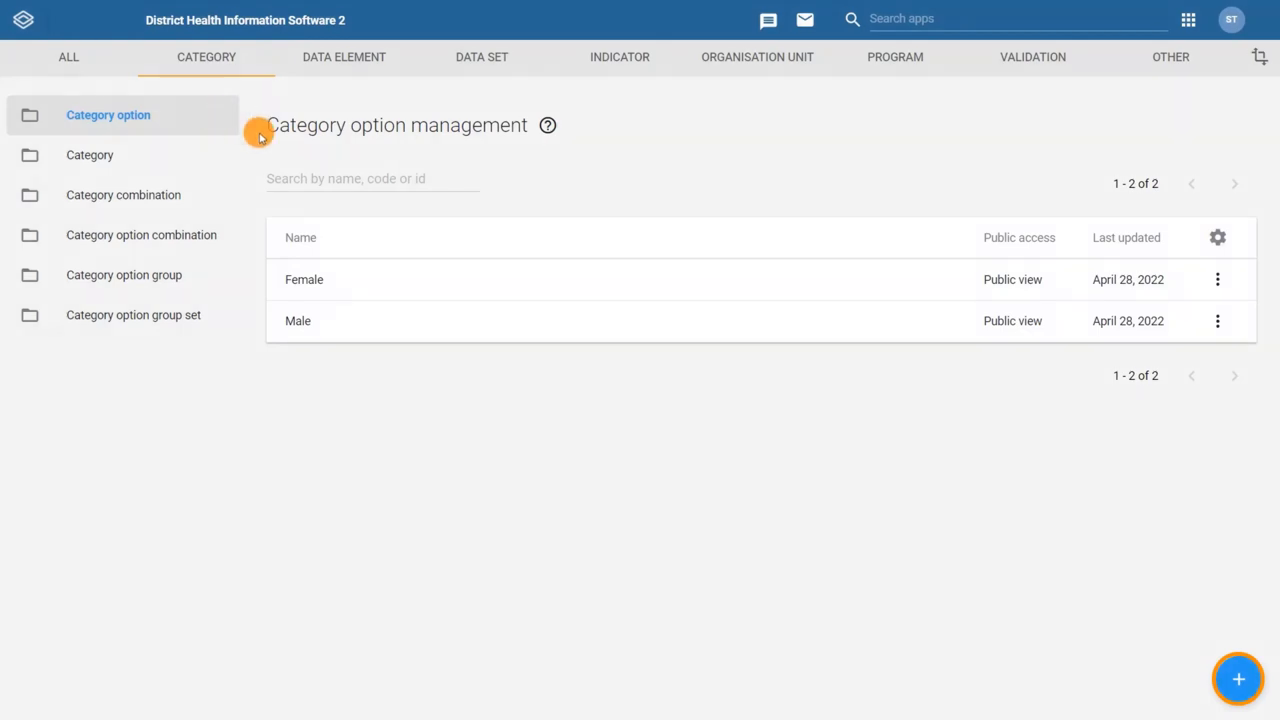
mouse_move(1238, 678)
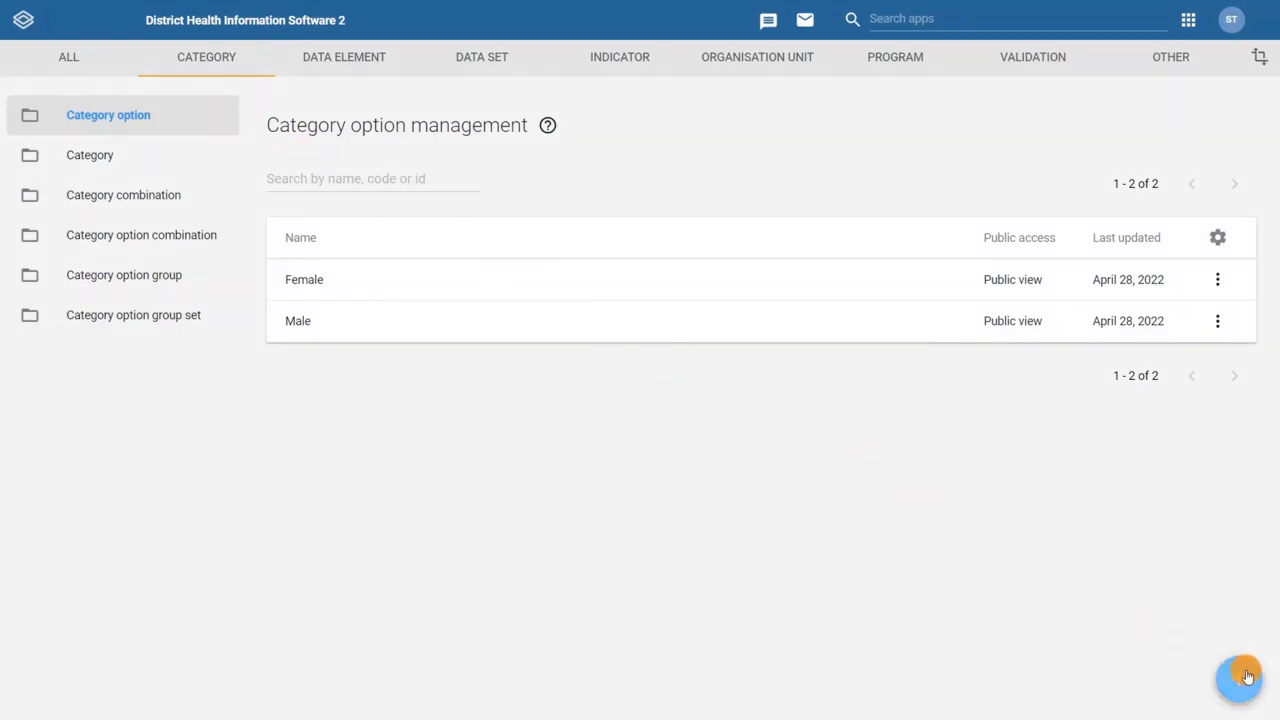
Step: Add a category option named '10-14 Years' and scroll to the save button
click(1245, 678)
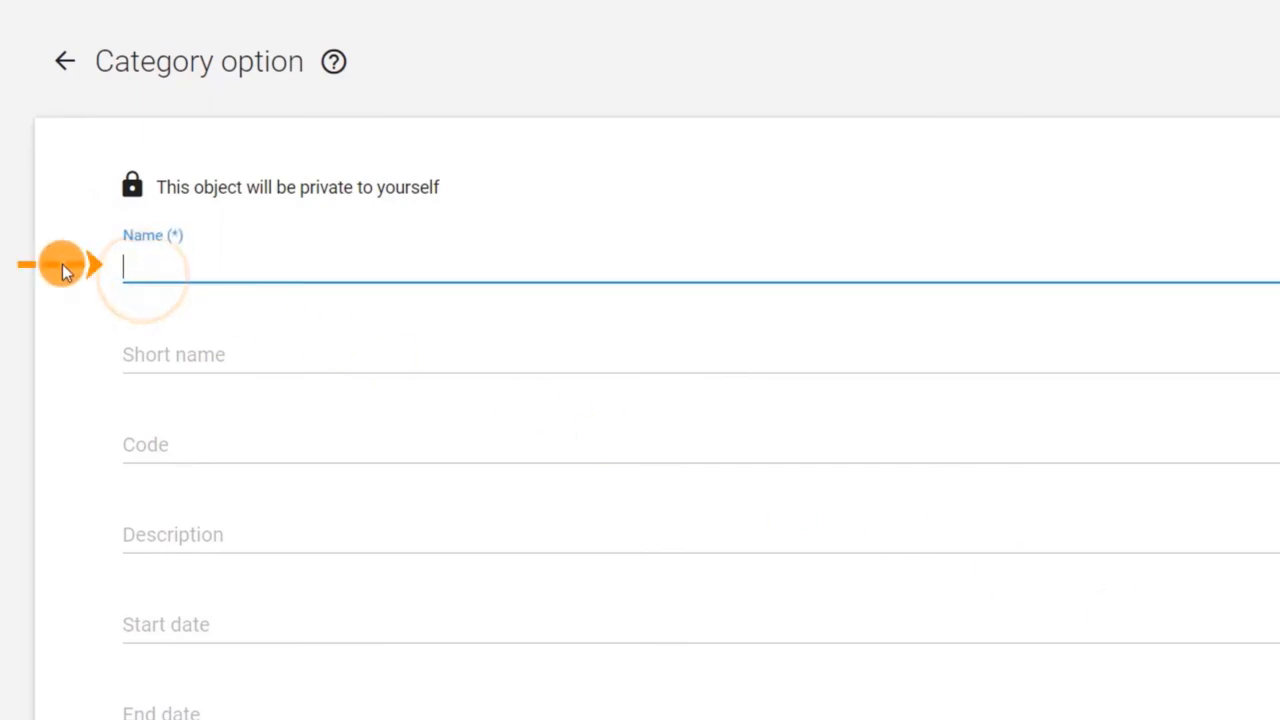
text(10-14 Years)
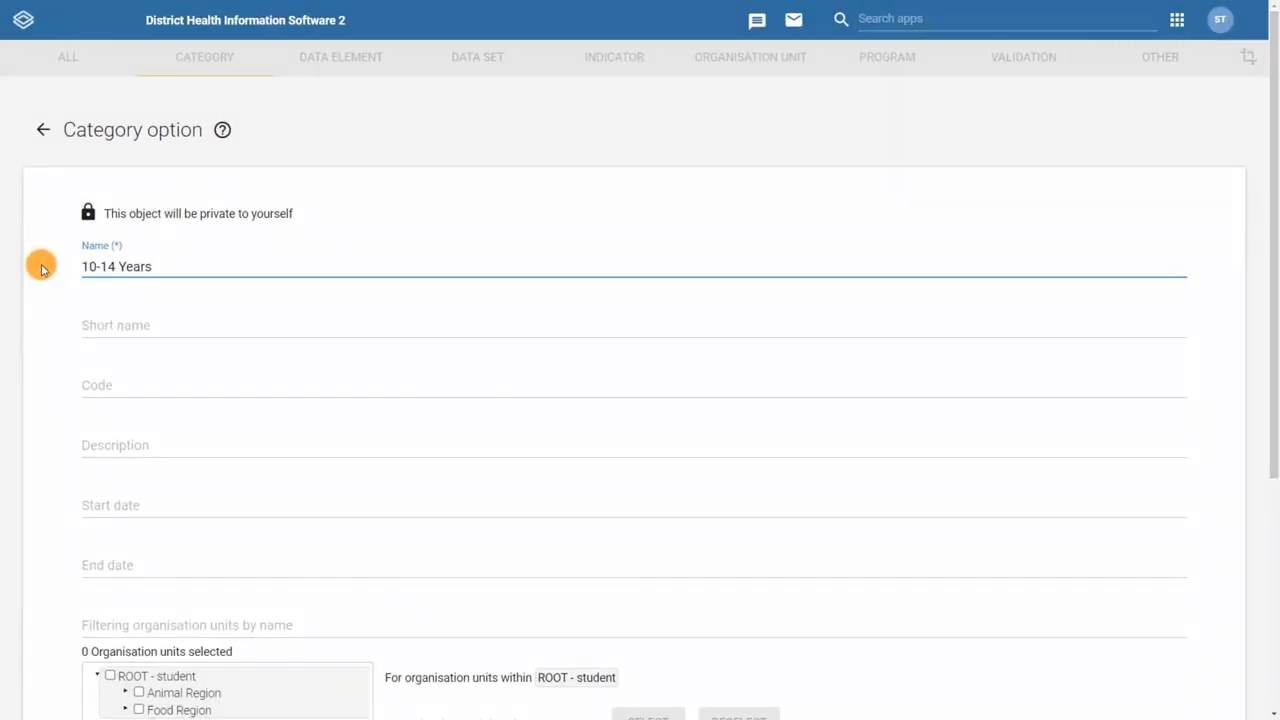
scroll(down, 3)
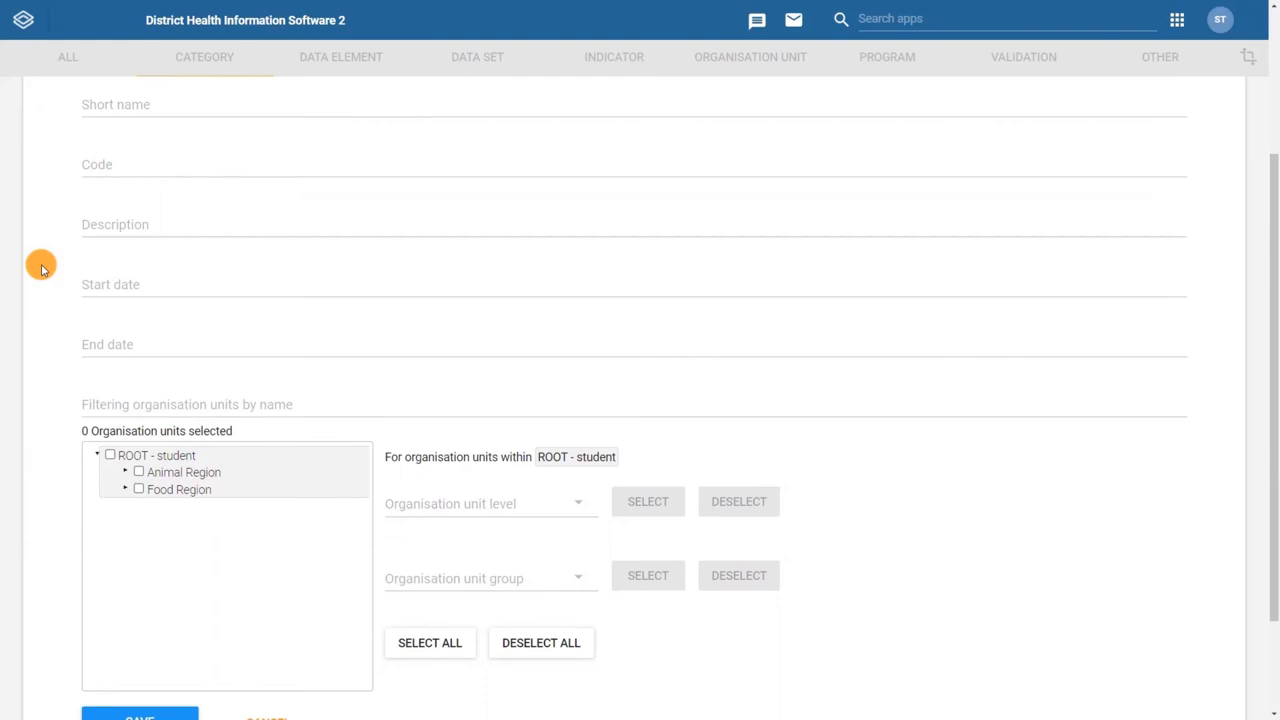
scroll(down, 3)
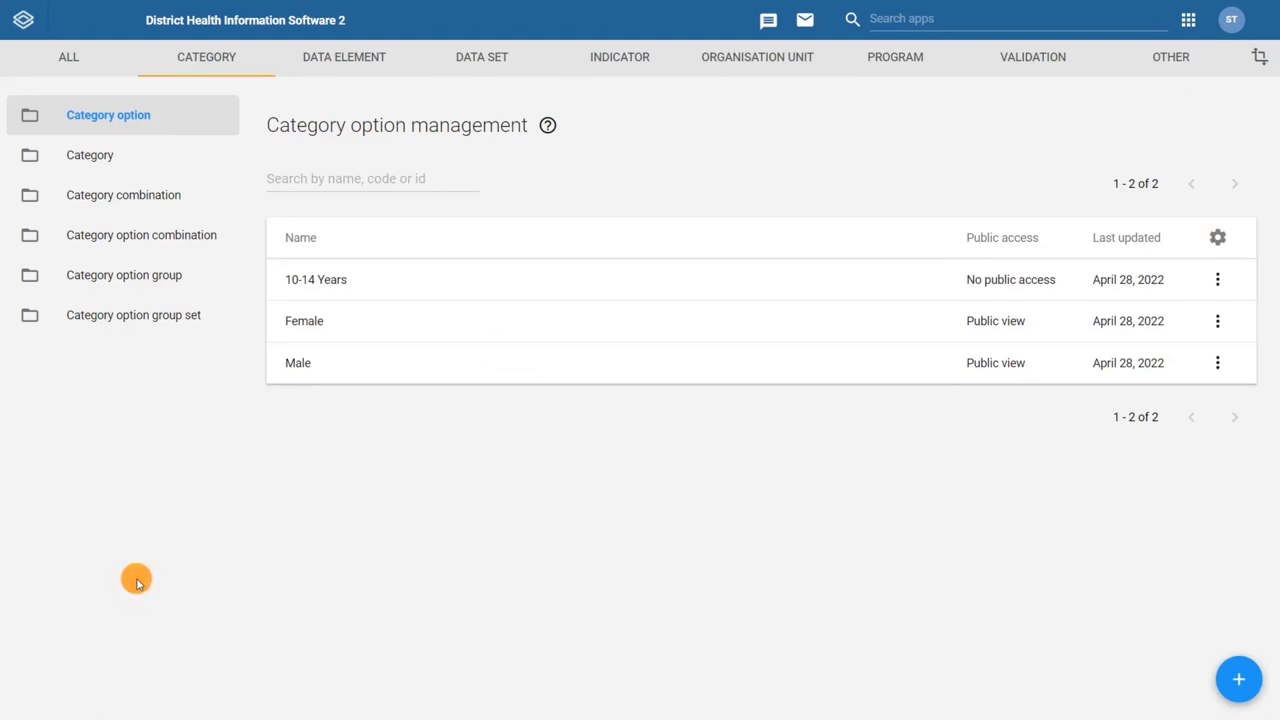
Step: Start another new category option and enter '20+ Years' as its name
click(1238, 679)
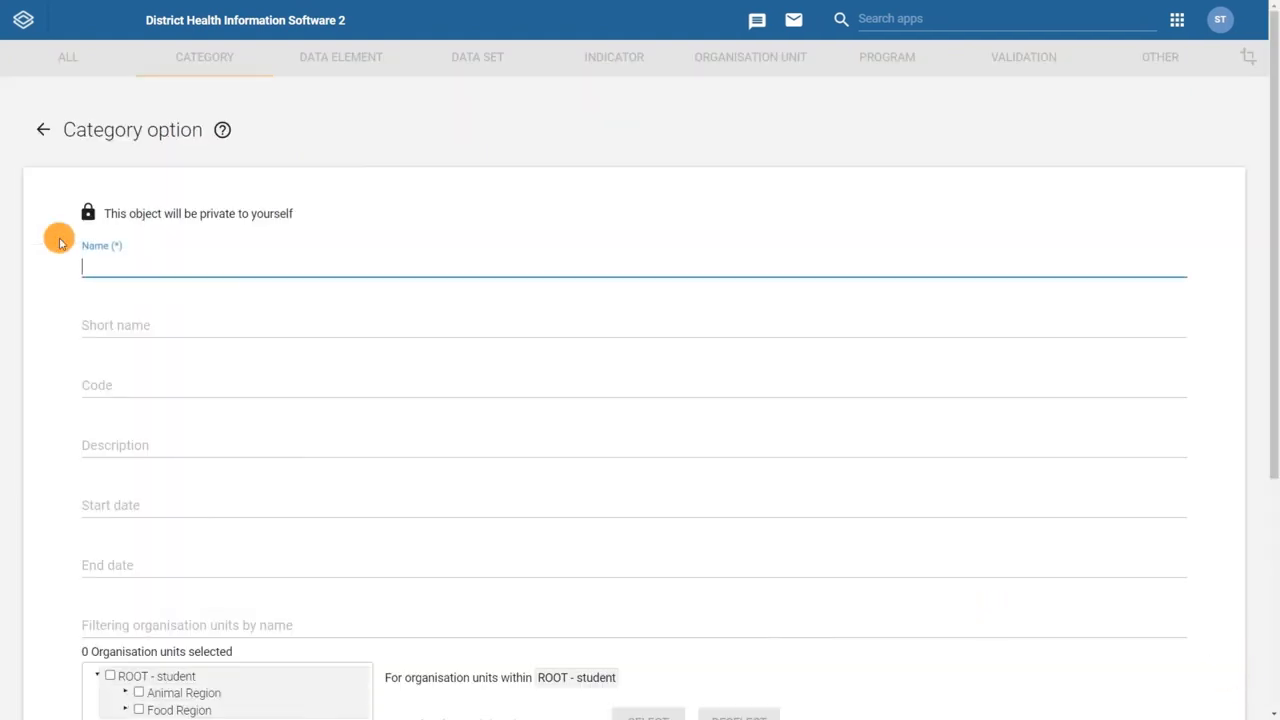
scroll(down, 3)
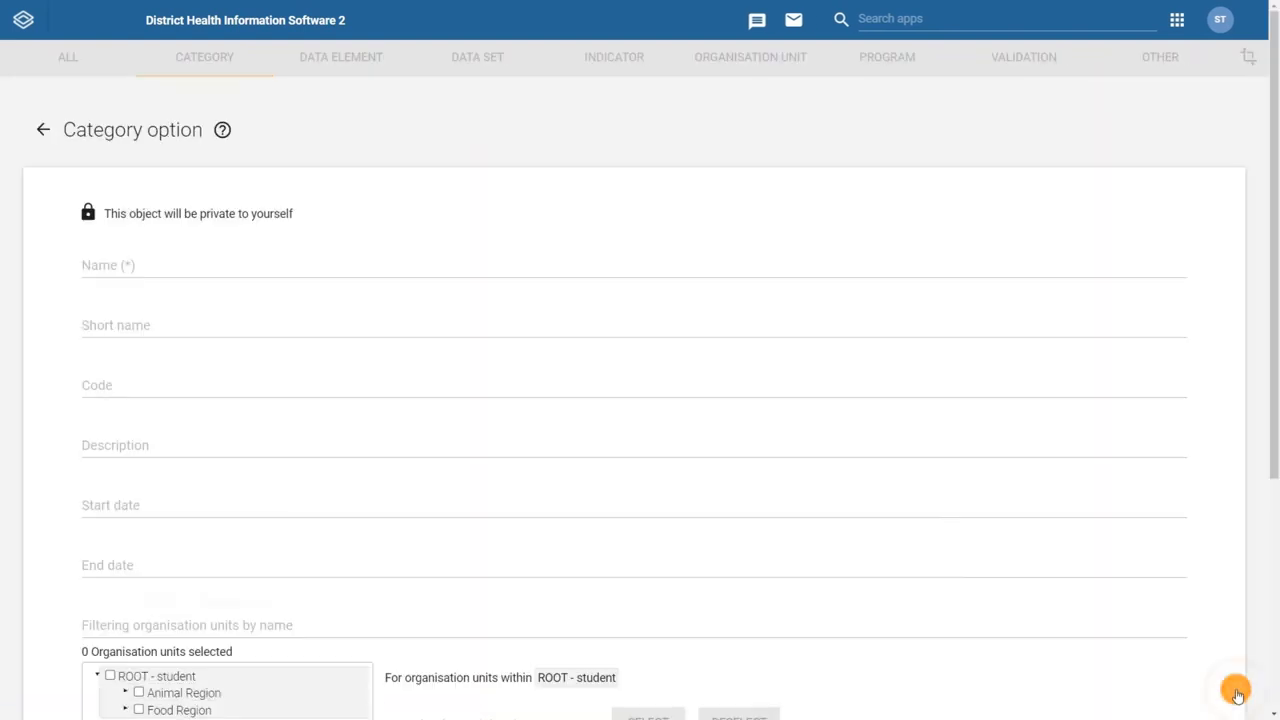
text(20+ Years)
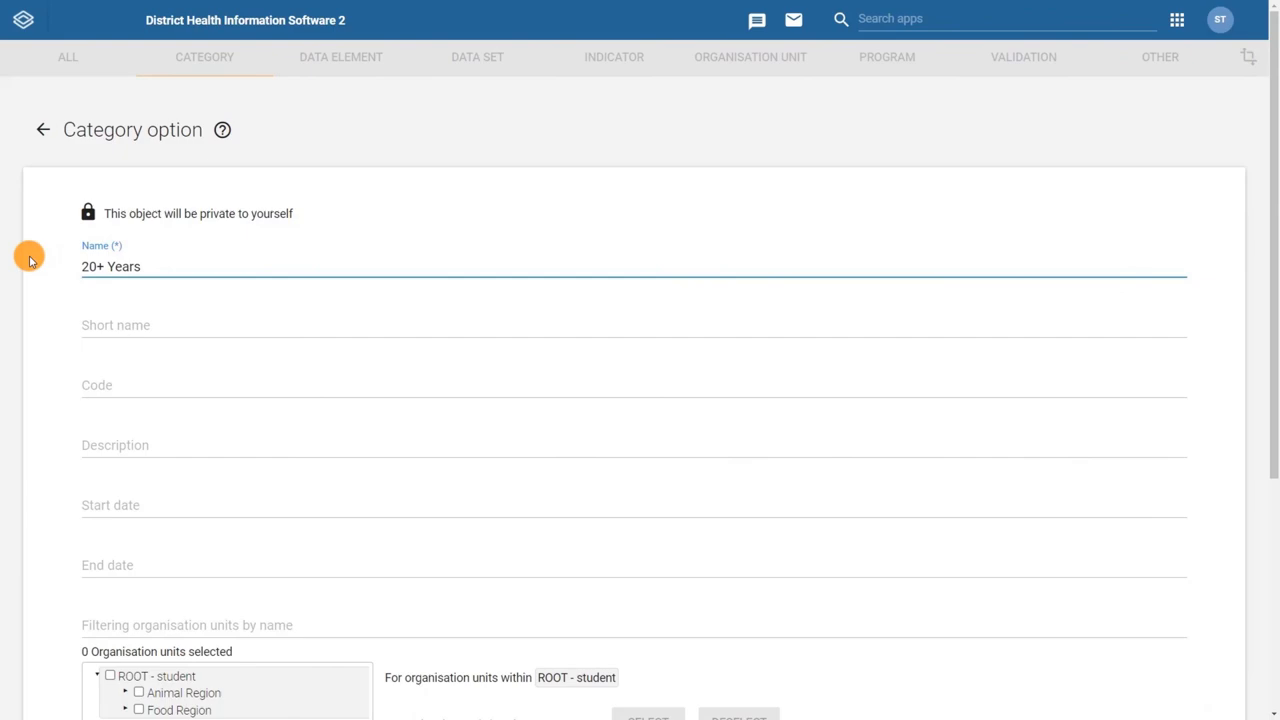